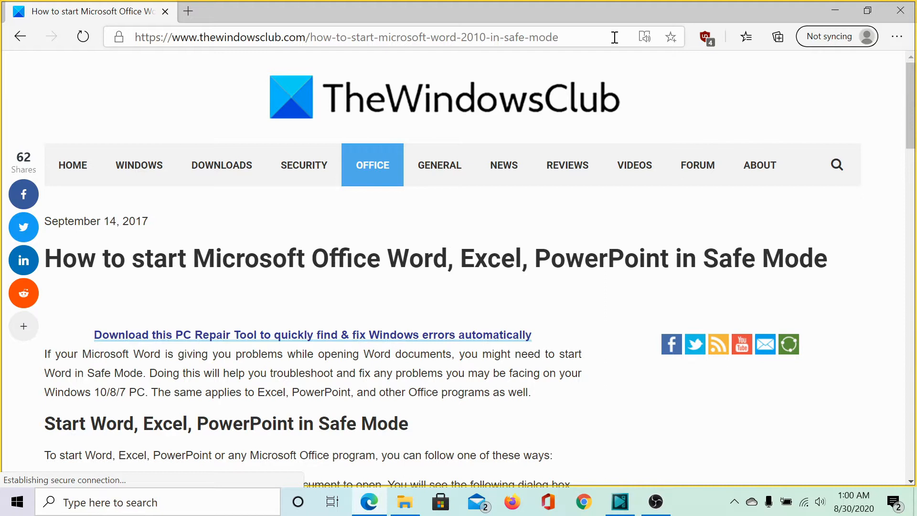
pyautogui.moveTo(519, 210)
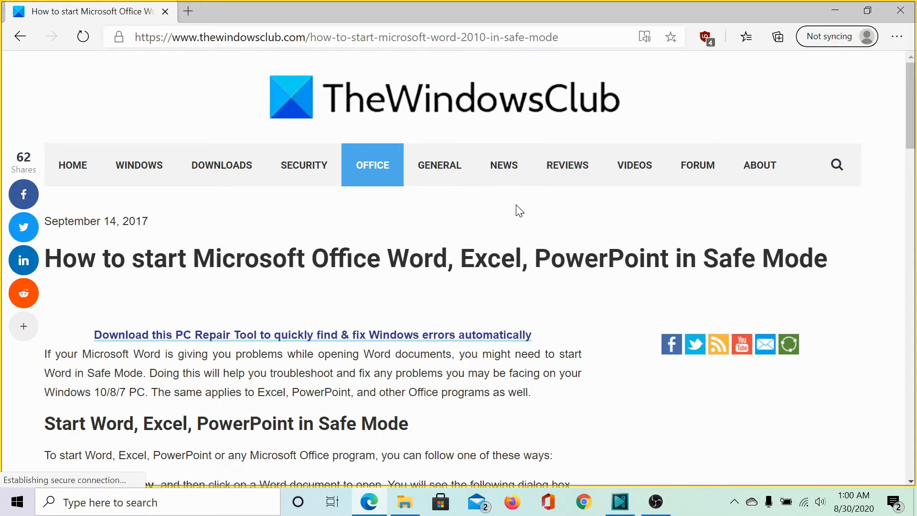
pyautogui.moveTo(511, 238)
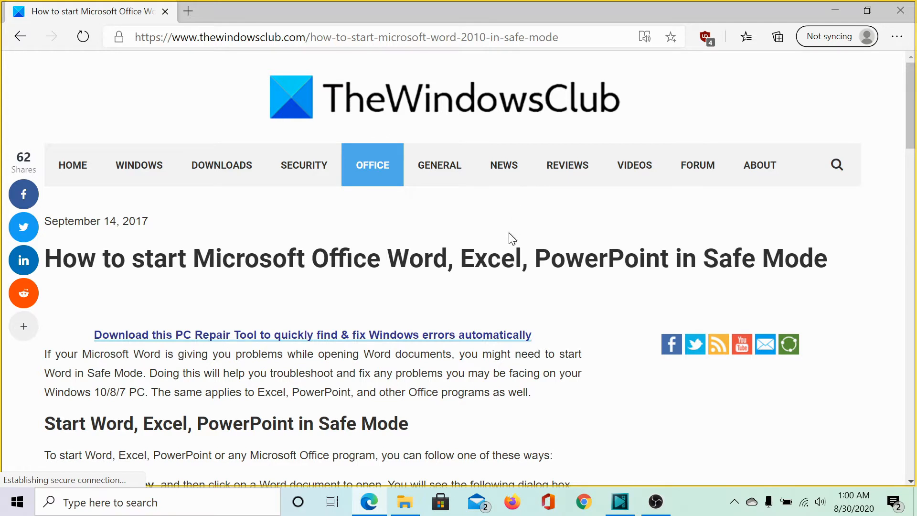
# - Scroll the TheWindowsClub article past the CTRL-key dialog to the Safe Mode restrictions list
pyautogui.scroll(-3)
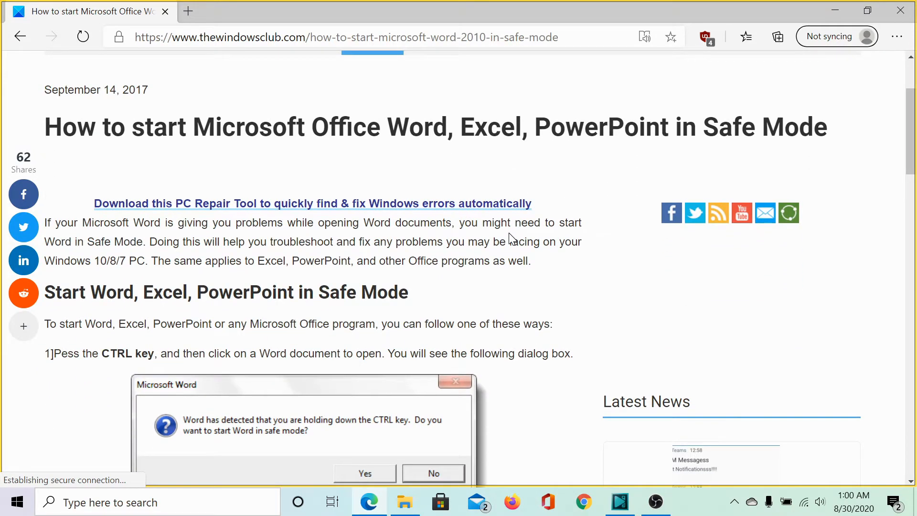
pyautogui.scroll(-3)
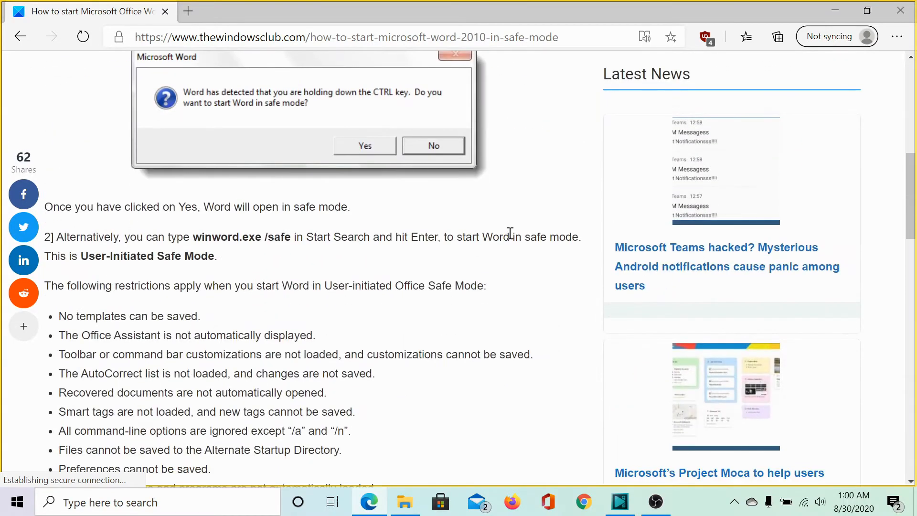
pyautogui.scroll(-3)
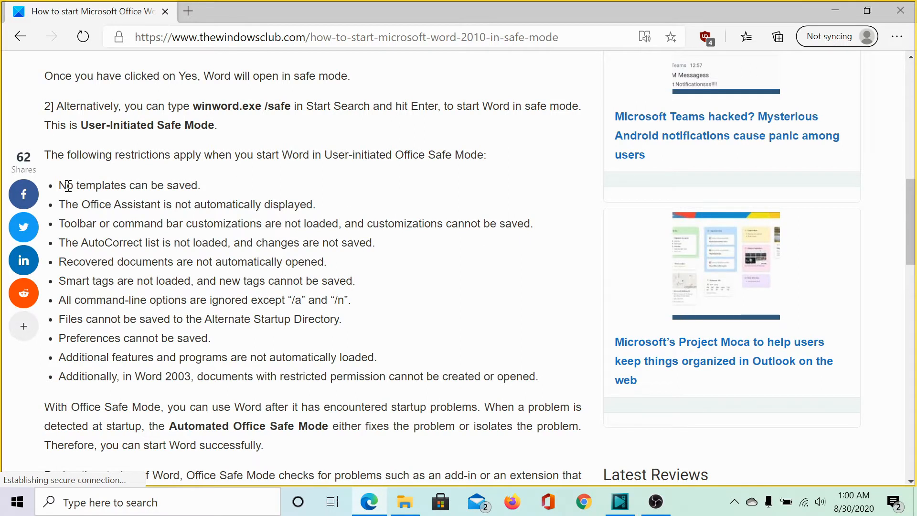
pyautogui.moveTo(74, 204)
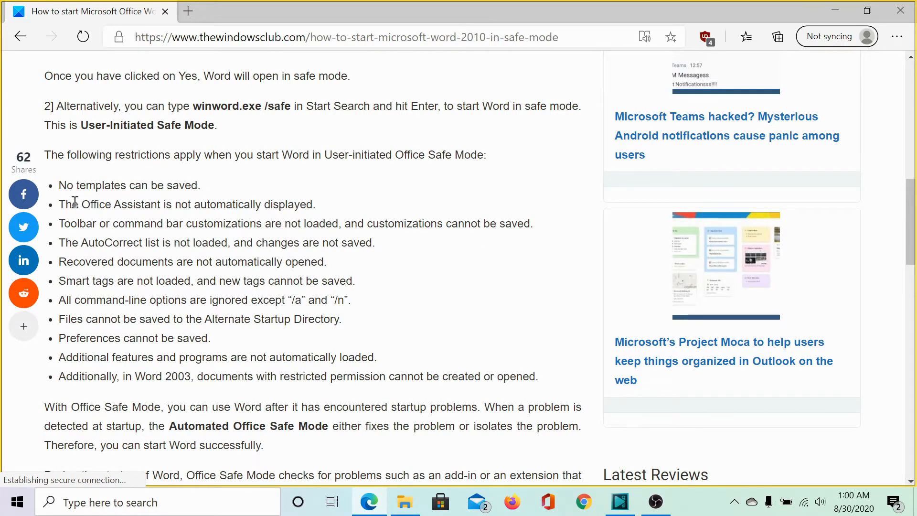
pyautogui.moveTo(241, 205)
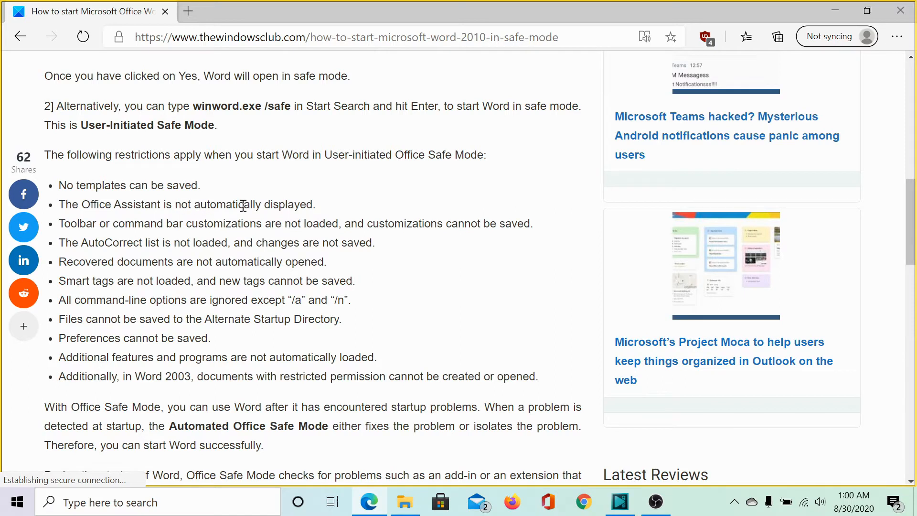
pyautogui.moveTo(90, 226)
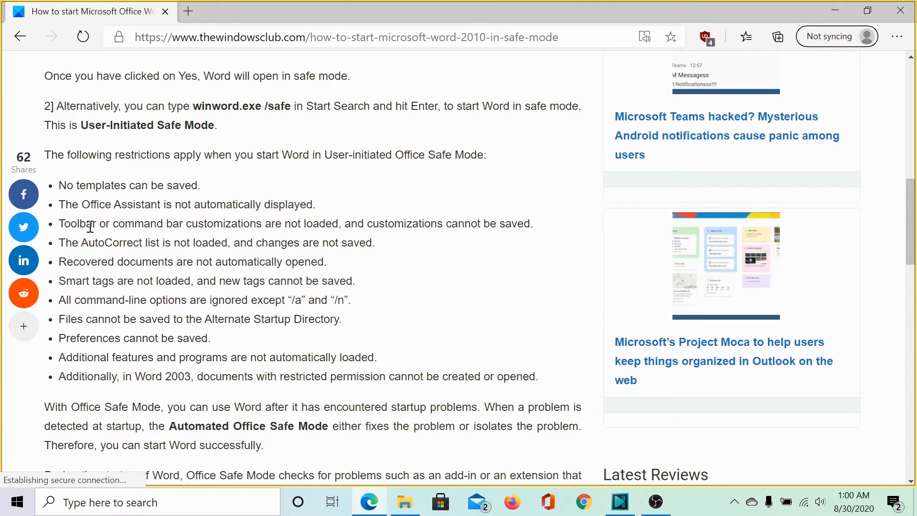
pyautogui.moveTo(268, 237)
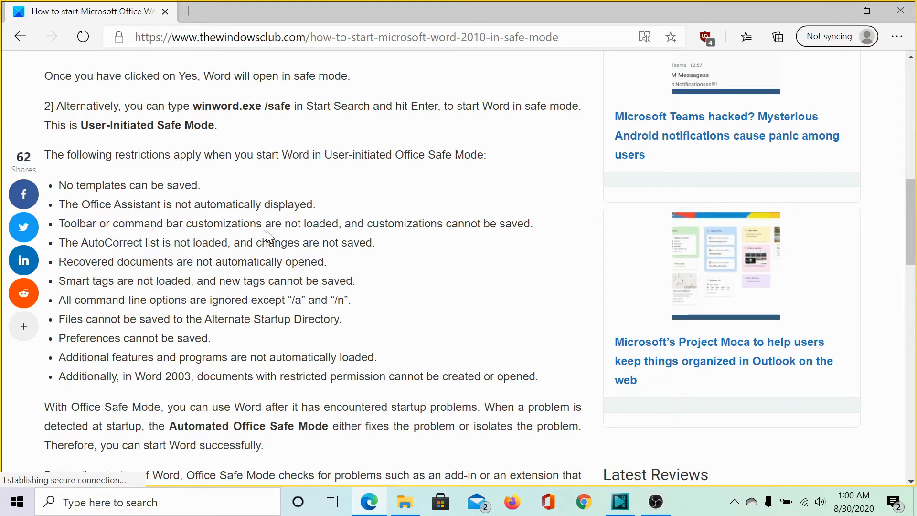
pyautogui.moveTo(391, 236)
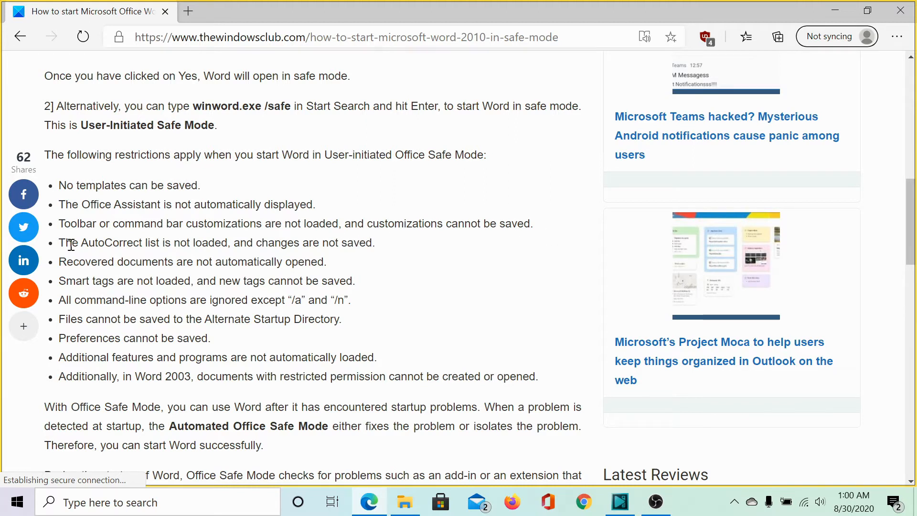
pyautogui.moveTo(315, 254)
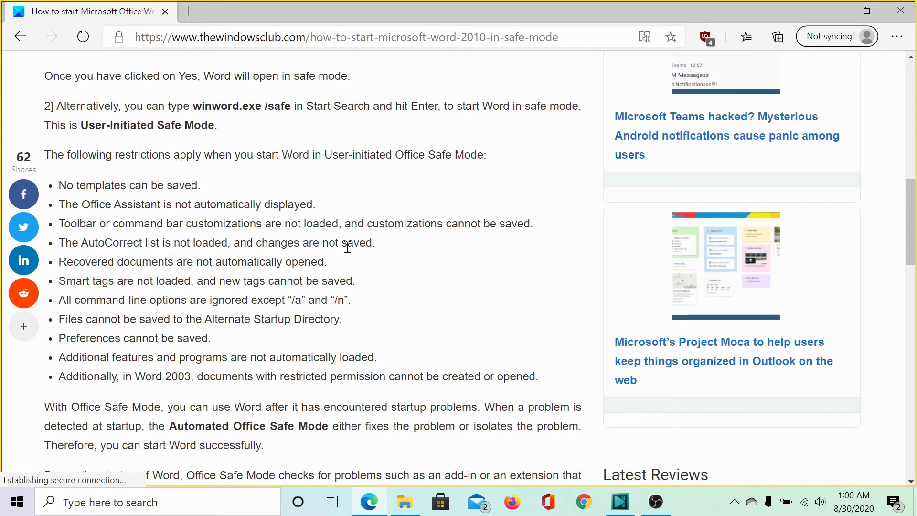
# - Scroll back up to the article title and the 'Press the CTRL key' method
pyautogui.scroll(3)
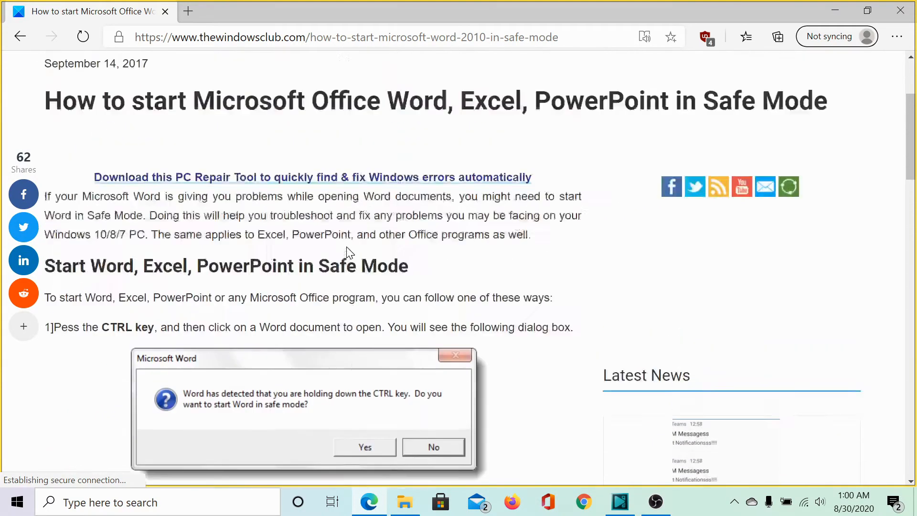
pyautogui.scroll(3)
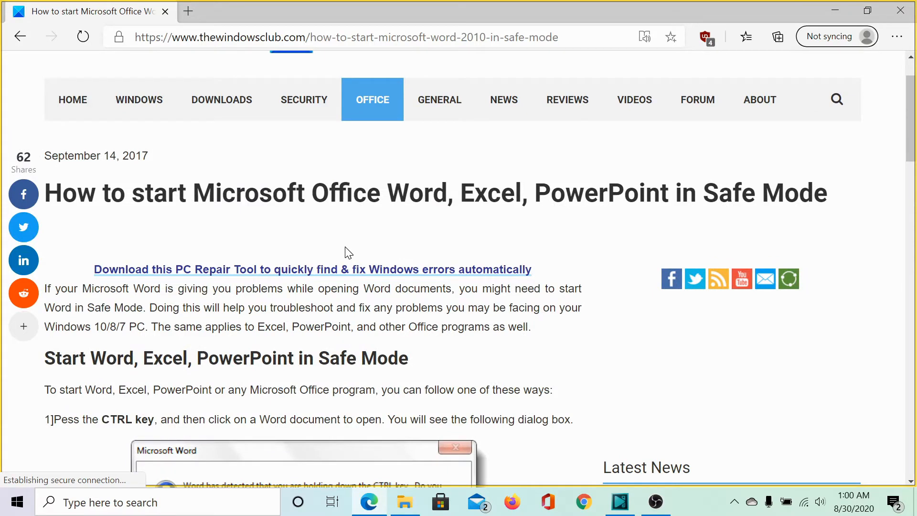
pyautogui.moveTo(344, 251)
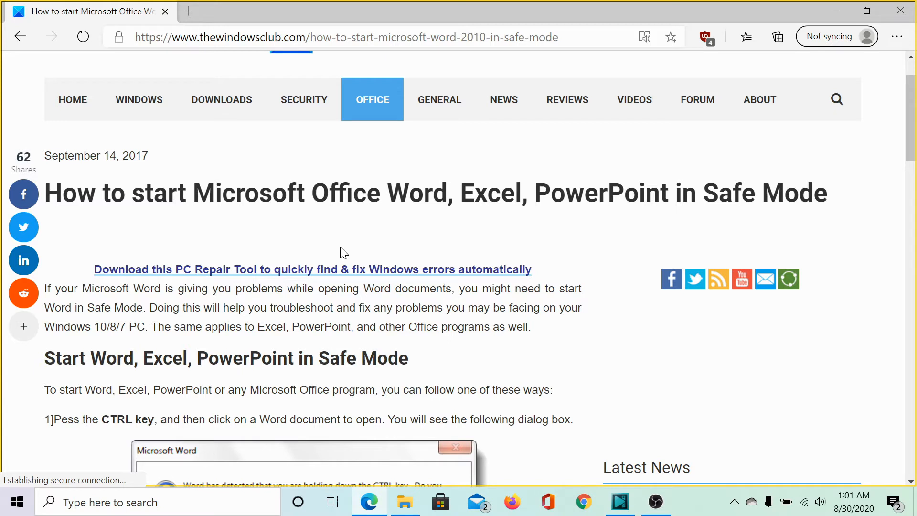
pyautogui.moveTo(870, 5)
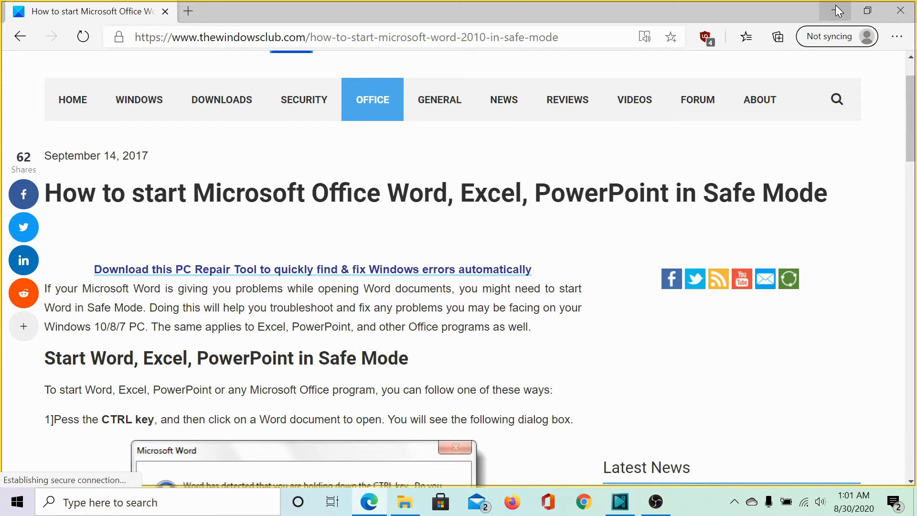
pyautogui.moveTo(836, 10)
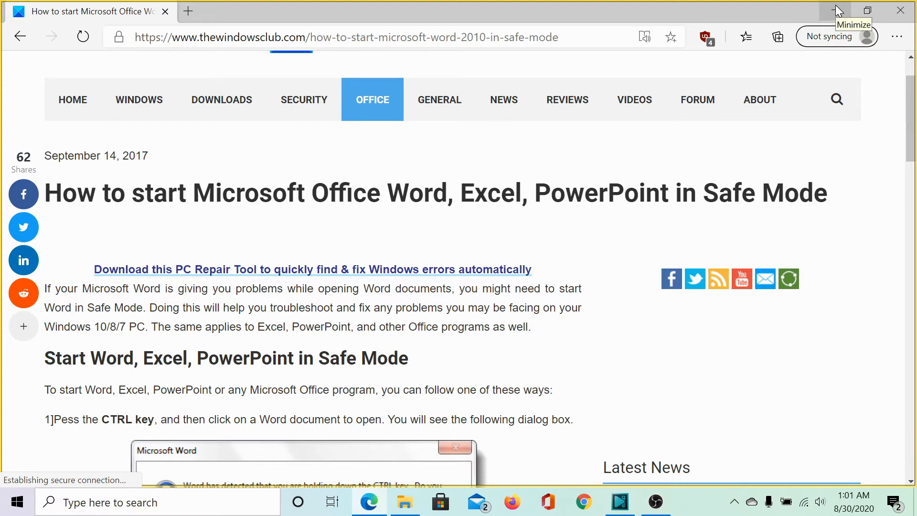
# - Open the Test file document in Word Safe Mode, confirming Yes and dismissing the Microsoft 365 popup
pyautogui.click(837, 11)
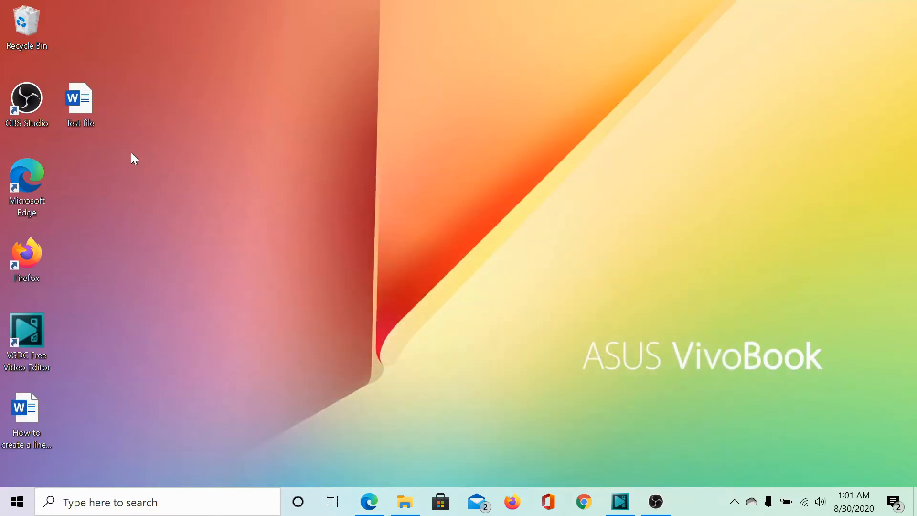
pyautogui.moveTo(128, 156)
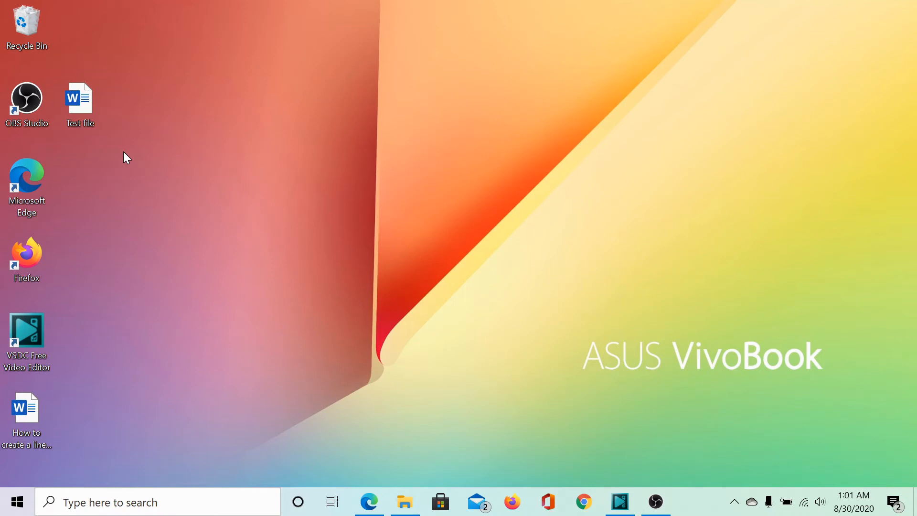
pyautogui.rightClick(79, 102)
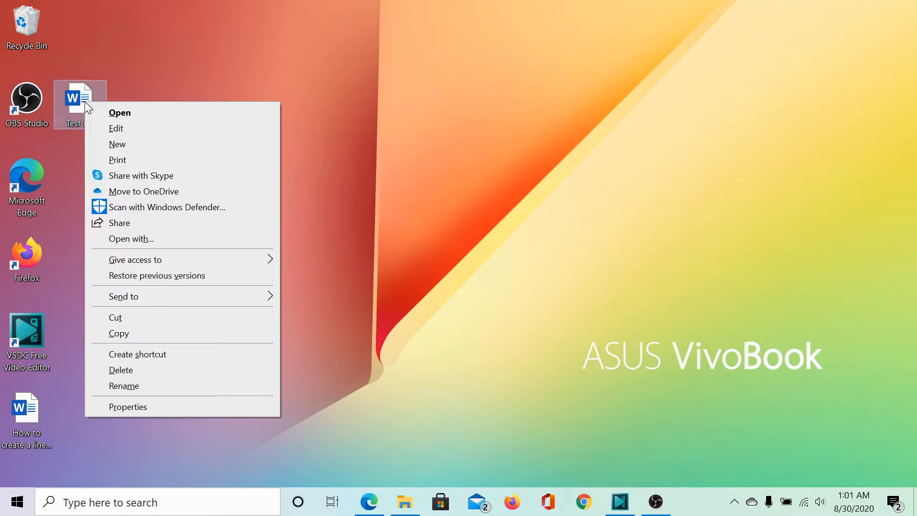
pyautogui.click(119, 112)
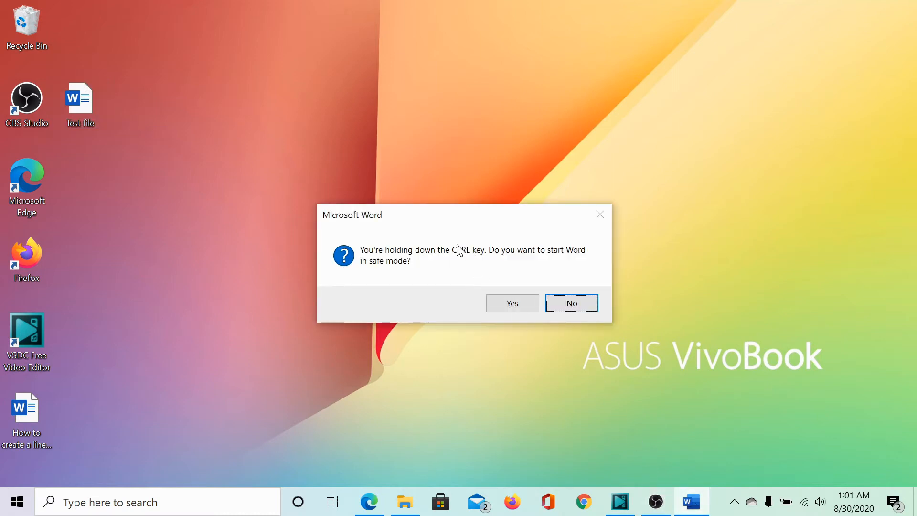
pyautogui.moveTo(463, 253)
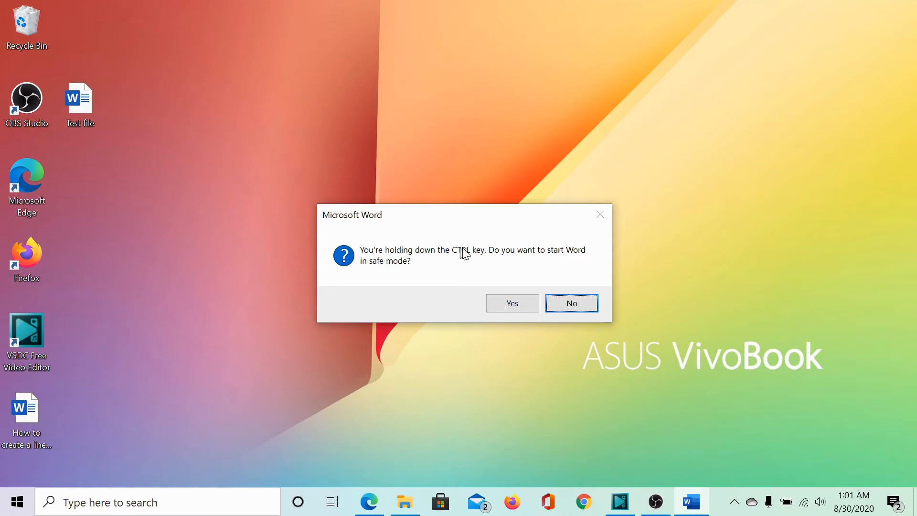
pyautogui.moveTo(380, 260)
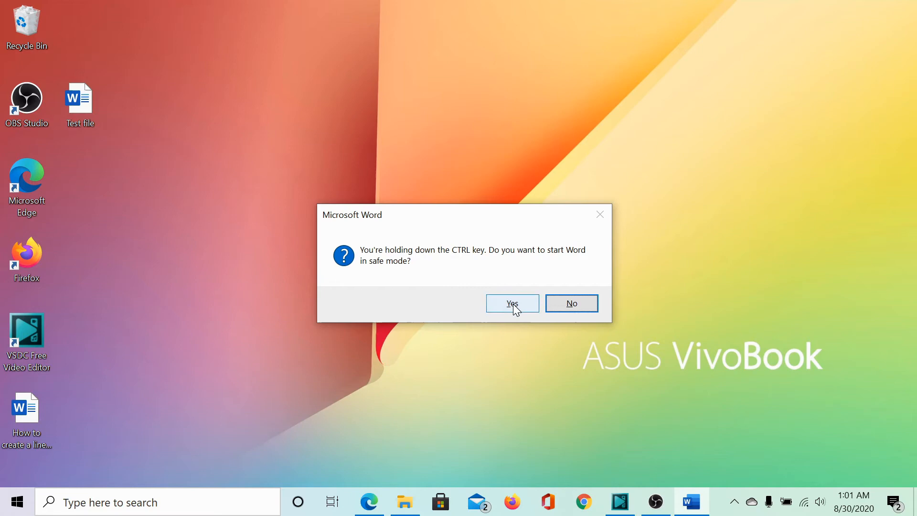
pyautogui.click(511, 302)
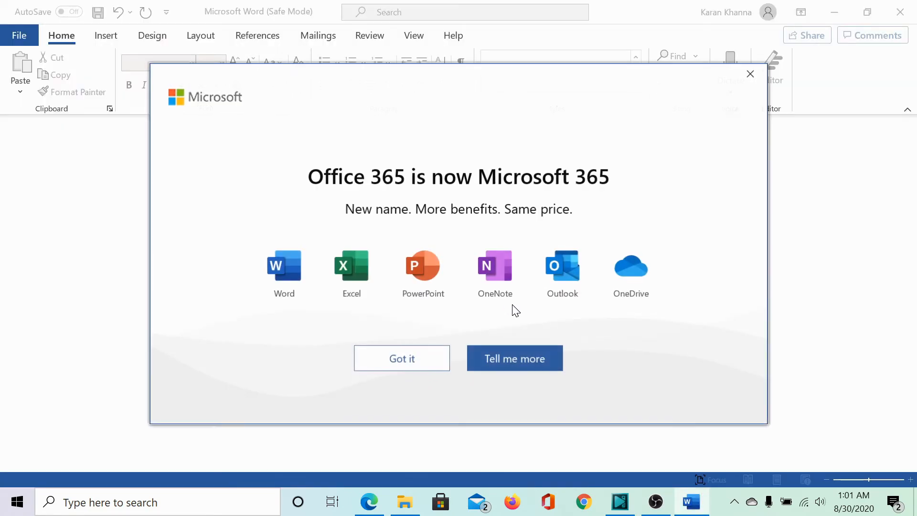
pyautogui.click(401, 357)
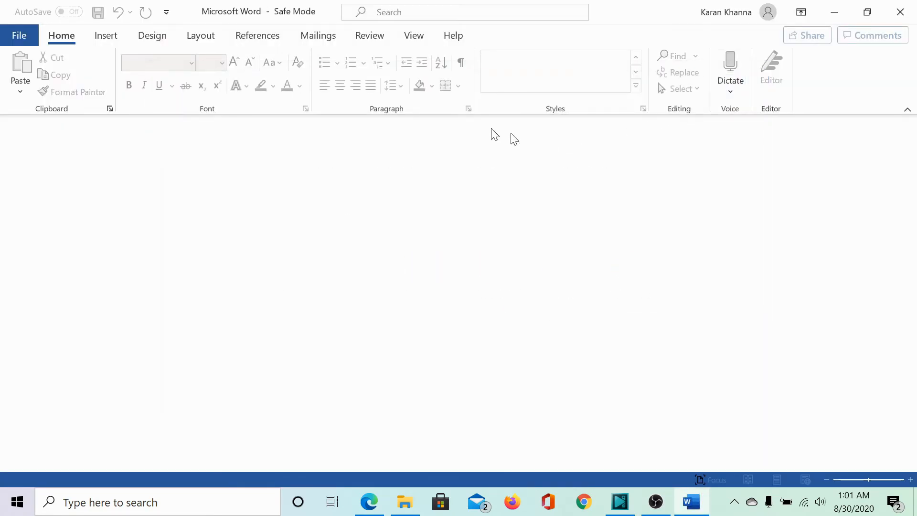
pyautogui.moveTo(318, 19)
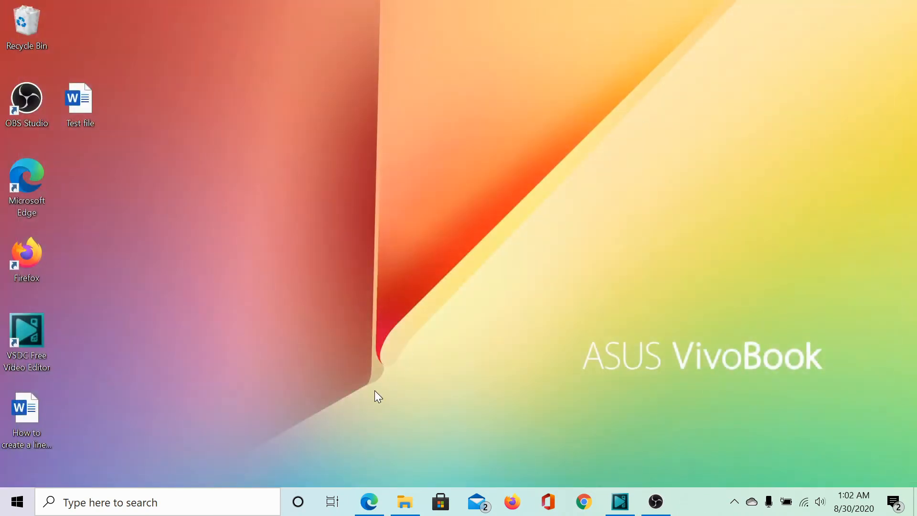
pyautogui.moveTo(354, 375)
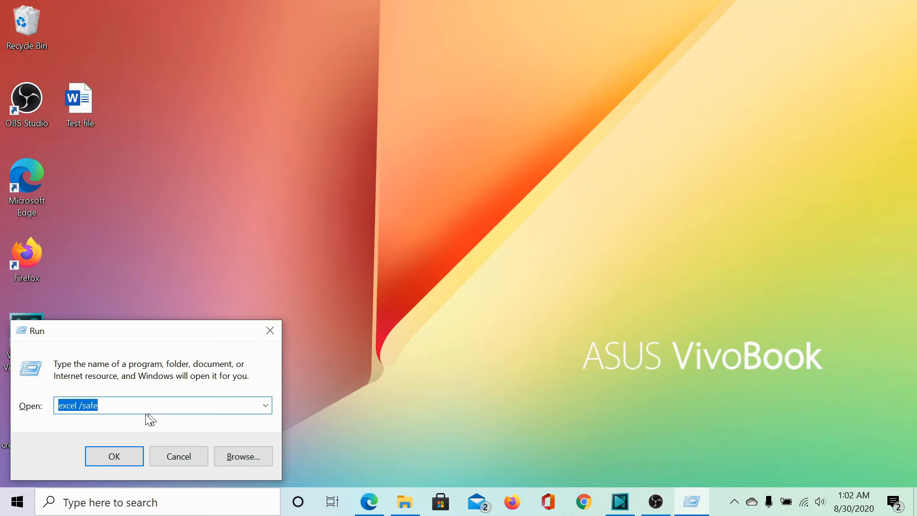
pyautogui.moveTo(140, 421)
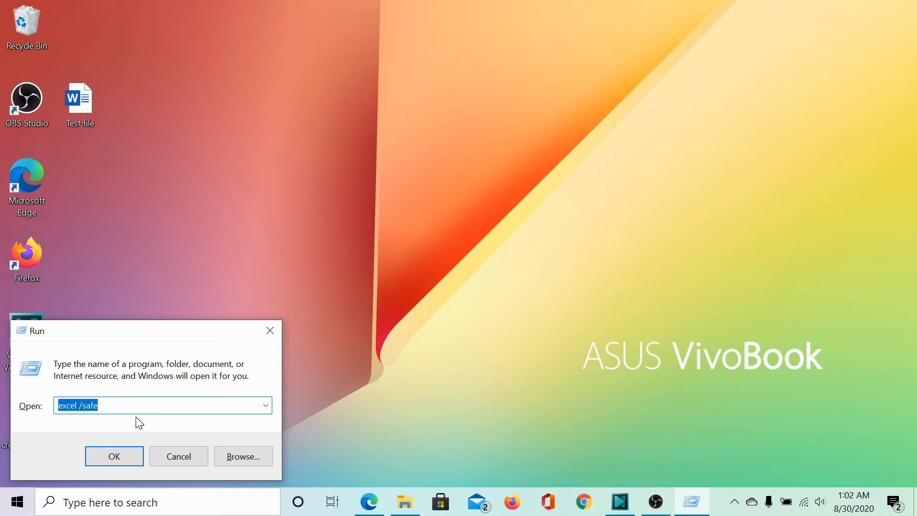
# - Launch Word in Safe Mode by running winword /safe from the Run dialog
pyautogui.write('winword /')
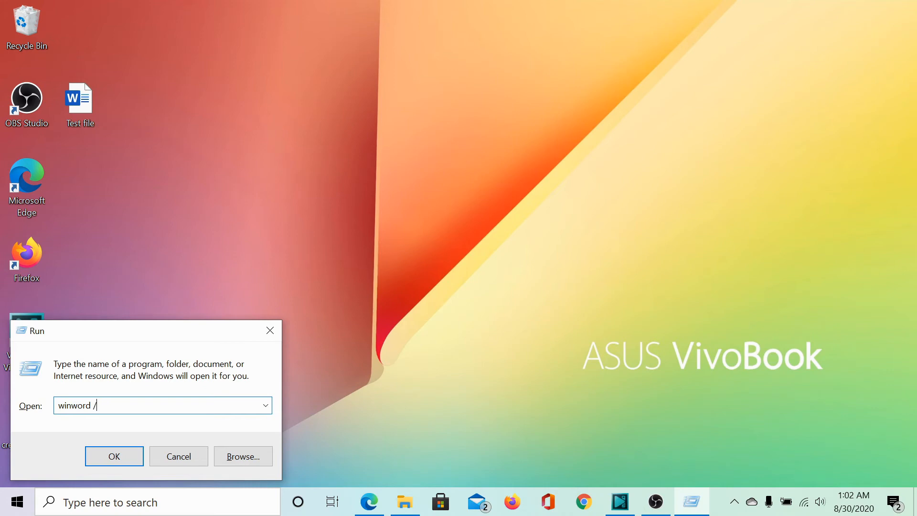
pyautogui.write('safe')
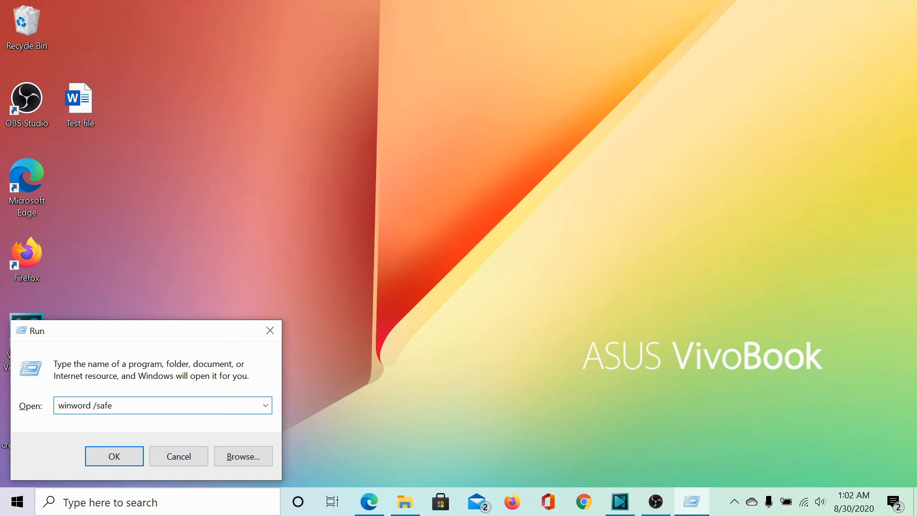
pyautogui.click(113, 455)
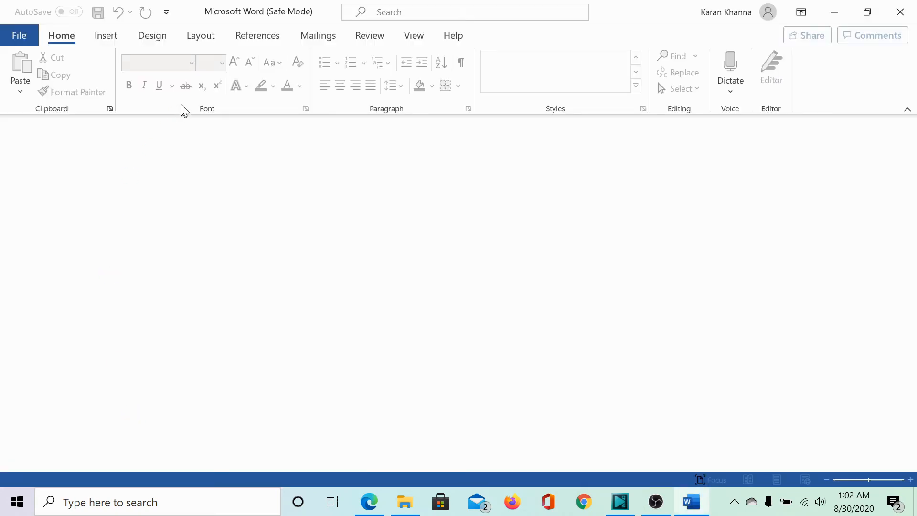
pyautogui.moveTo(314, 17)
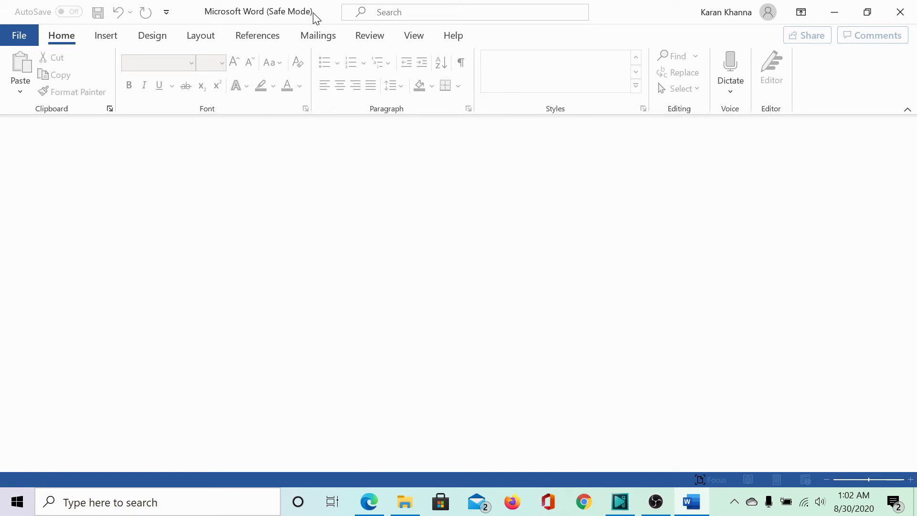
pyautogui.moveTo(901, 12)
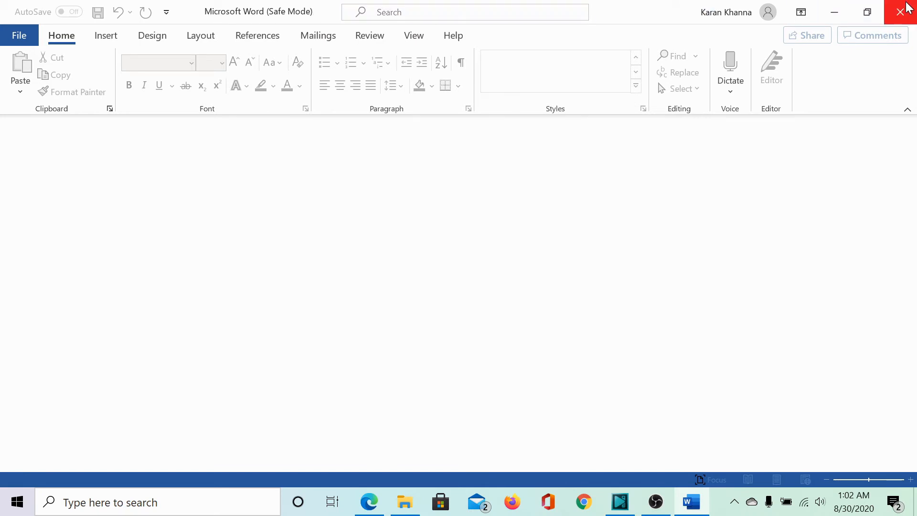
# - Close the Safe Mode Word window, leaving the Run dialog with winword /safe
pyautogui.click(905, 11)
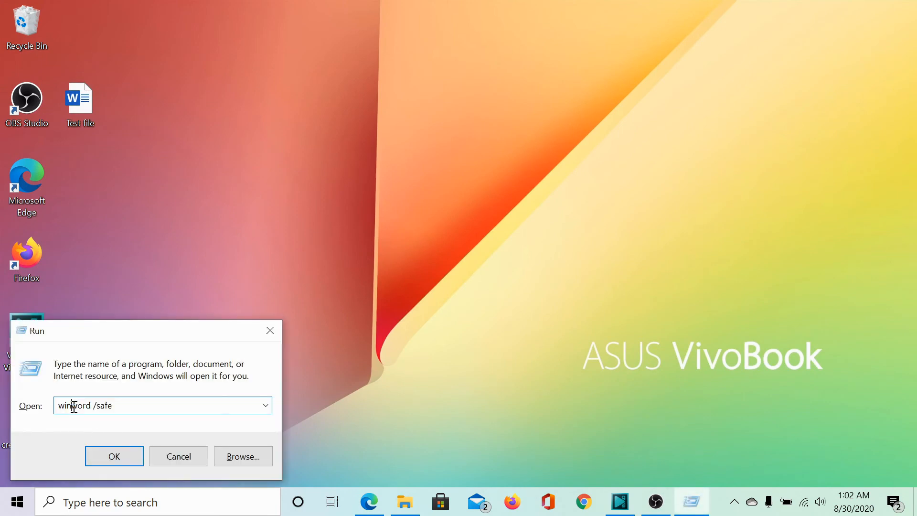
# - Replace the Run box text with excel /safe and run it to open a blank Book1
pyautogui.doubleClick(75, 405)
pyautogui.write('powerpnt')
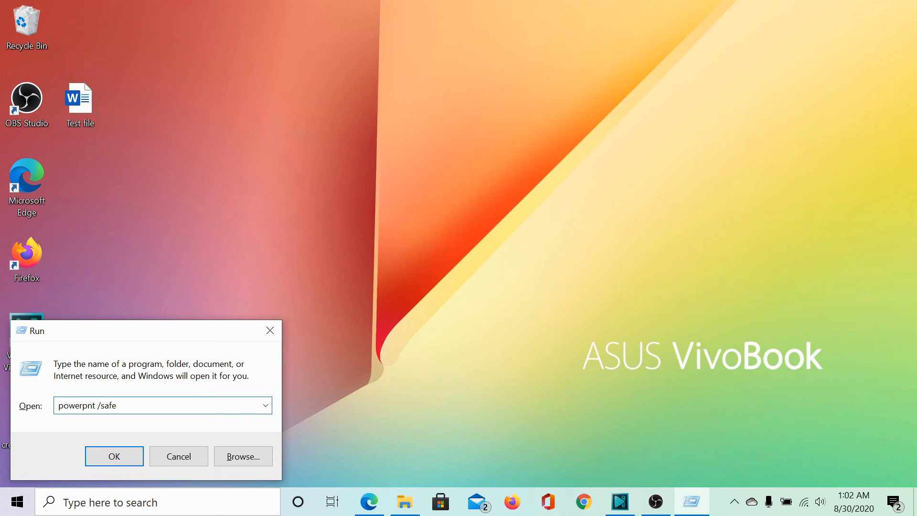
pyautogui.click(114, 456)
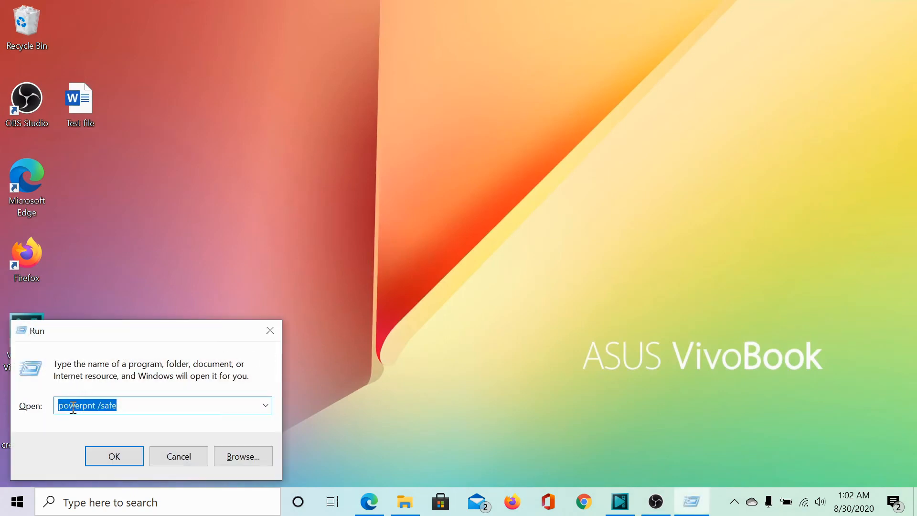
pyautogui.write('excel /safe')
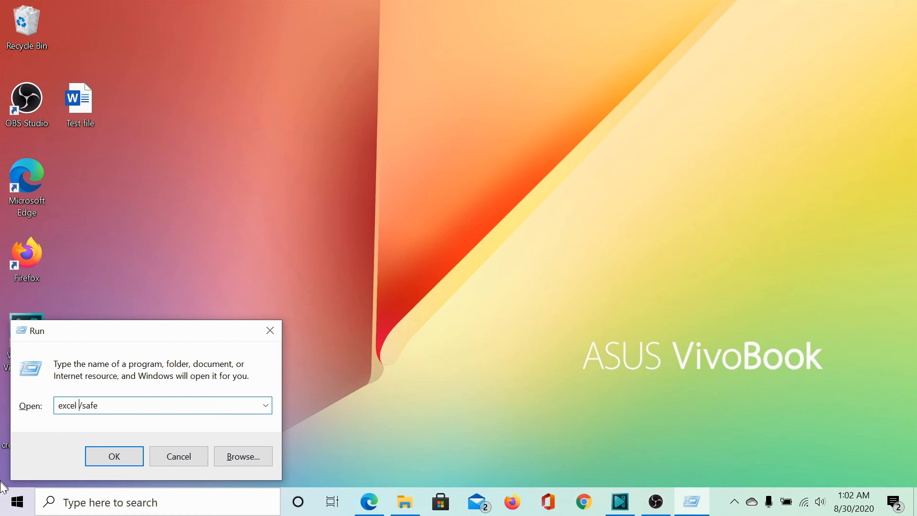
pyautogui.click(114, 456)
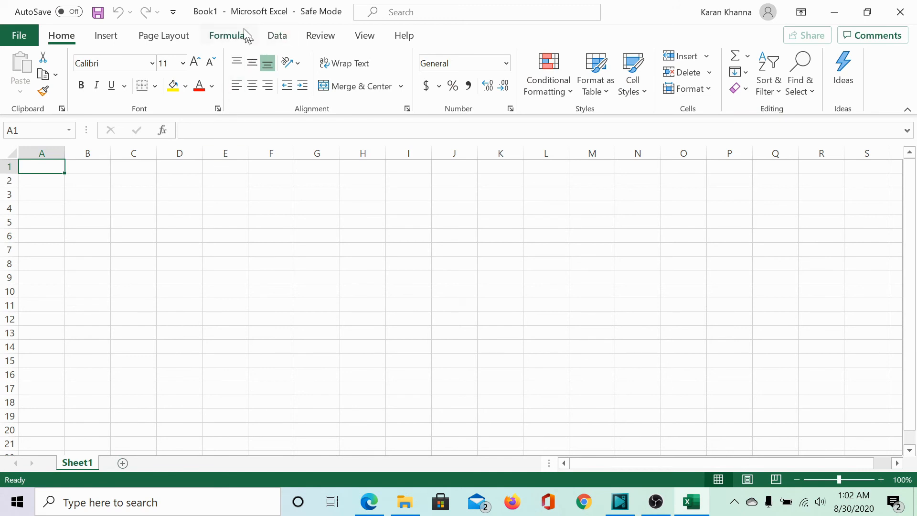
pyautogui.moveTo(349, 10)
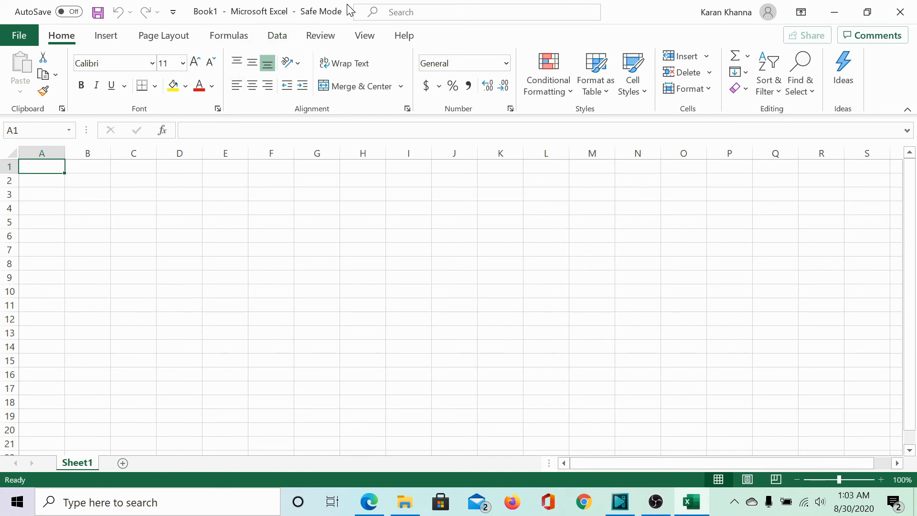